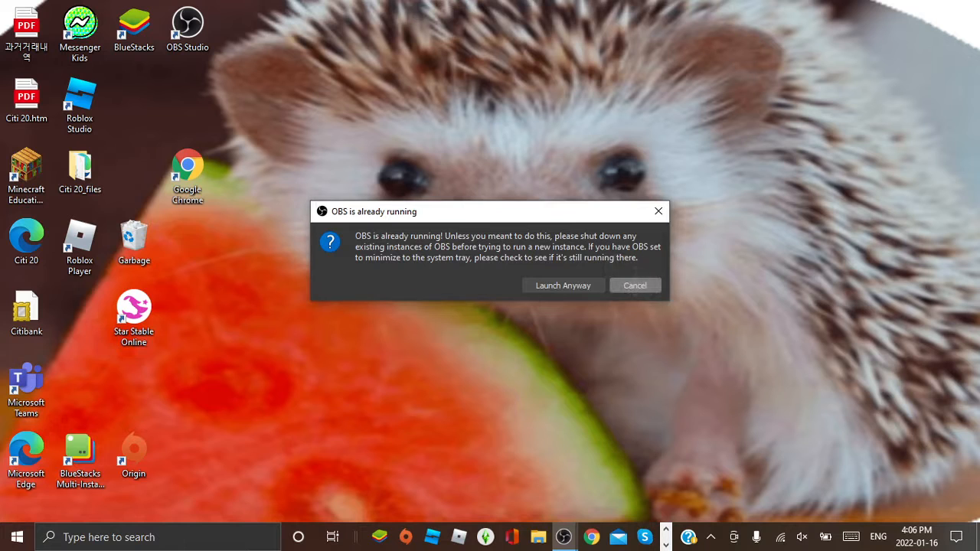
Step: Dismiss the 'OBS is already running' warning and select the Minecraft Education Edition shortcut
click(635, 285)
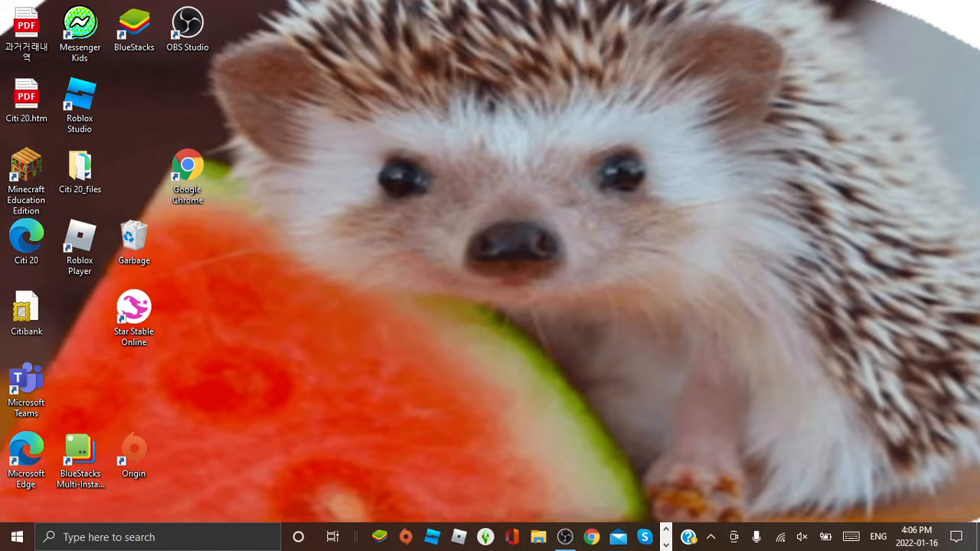
click(26, 167)
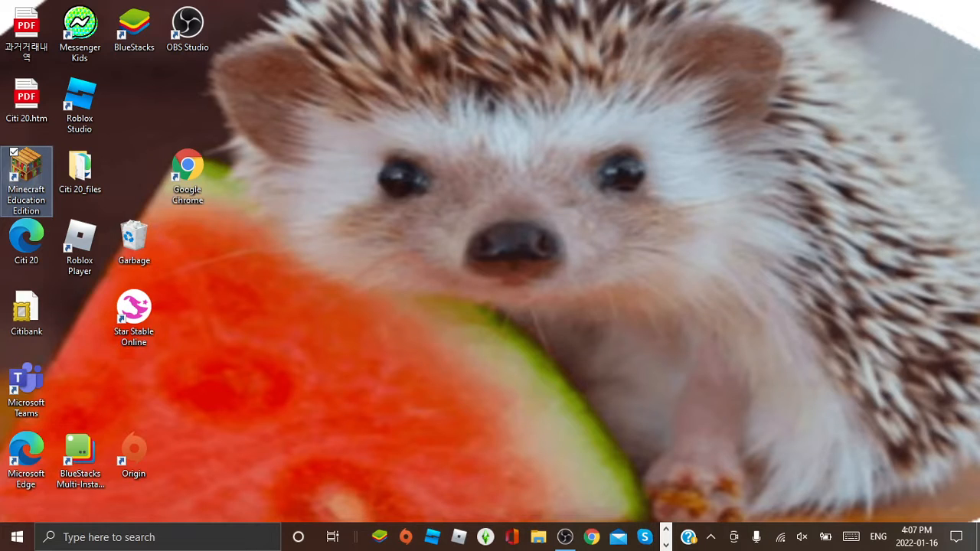
Step: Launch Minecraft Education Edition, clear the antivirus notice, and choose Create New from Play
double_click(26, 167)
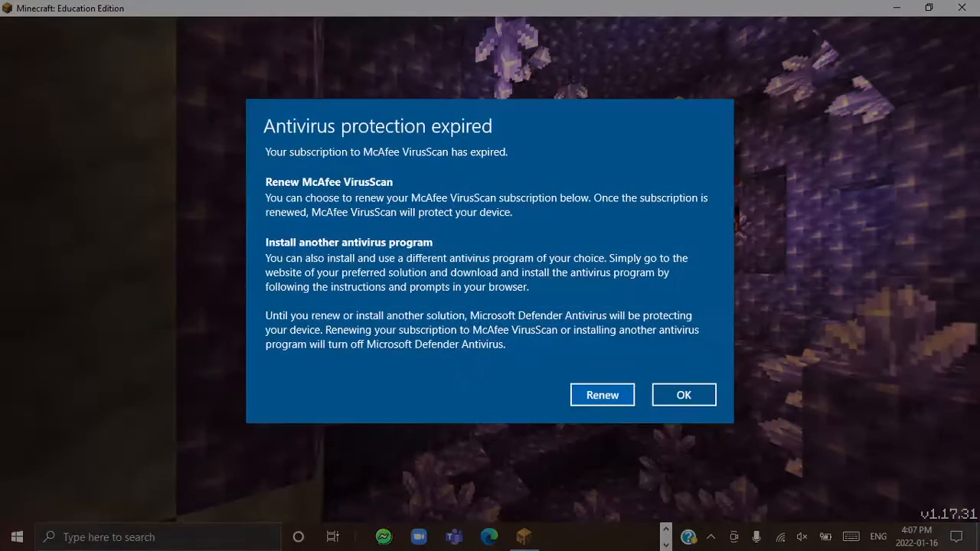
click(684, 395)
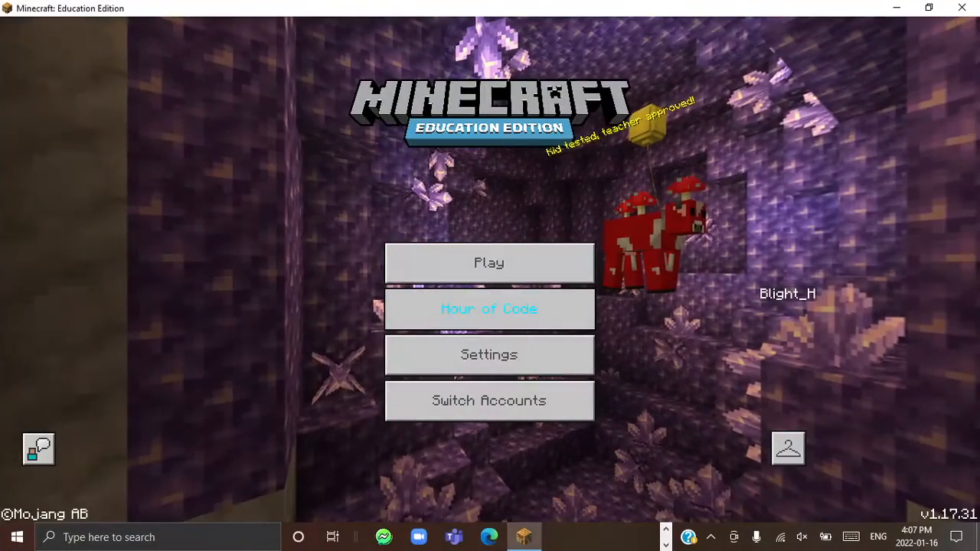
click(489, 263)
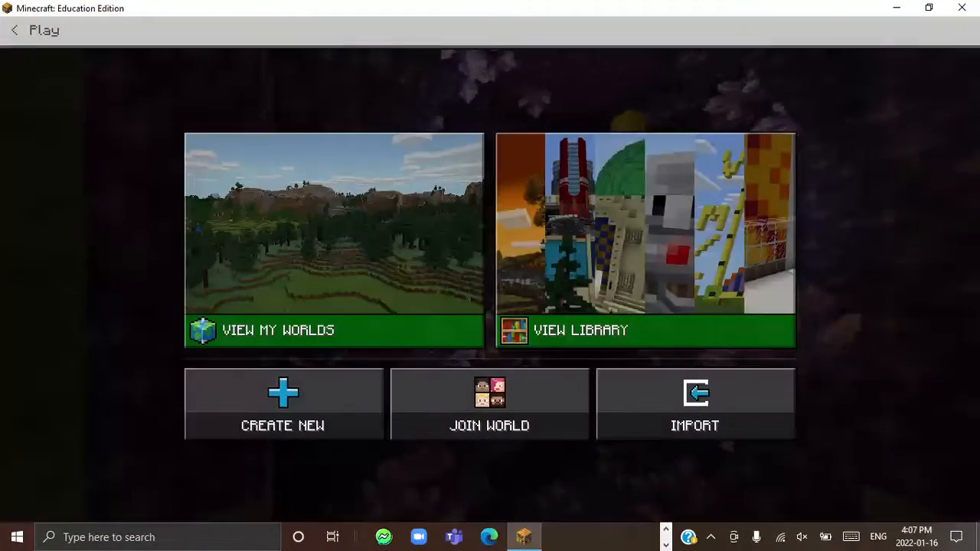
click(284, 403)
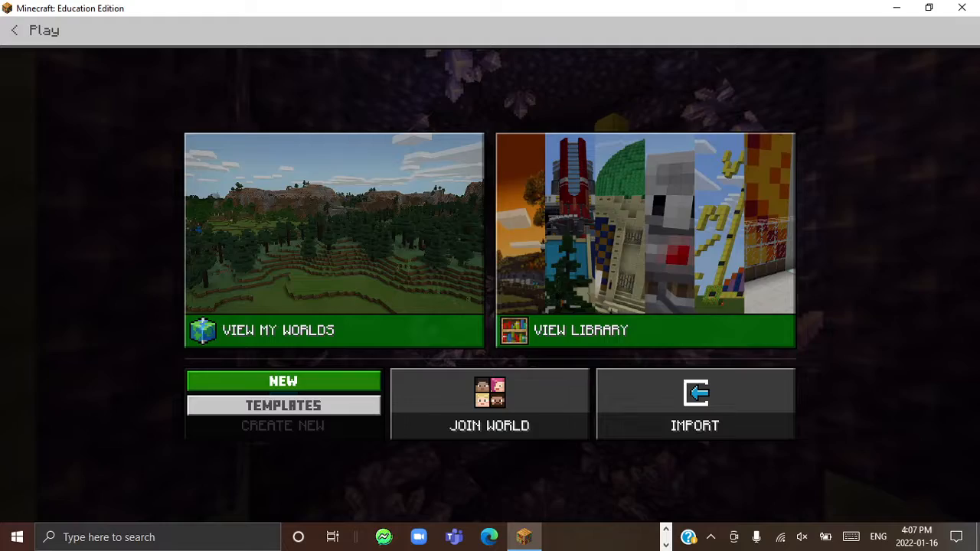
Step: Create a new blank world and name it 'Youtube World'
click(283, 380)
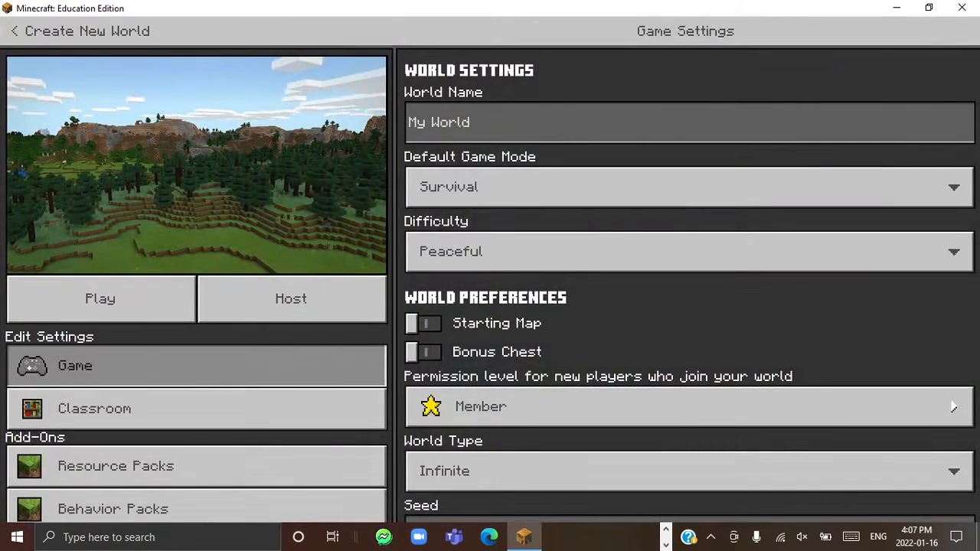
click(684, 122)
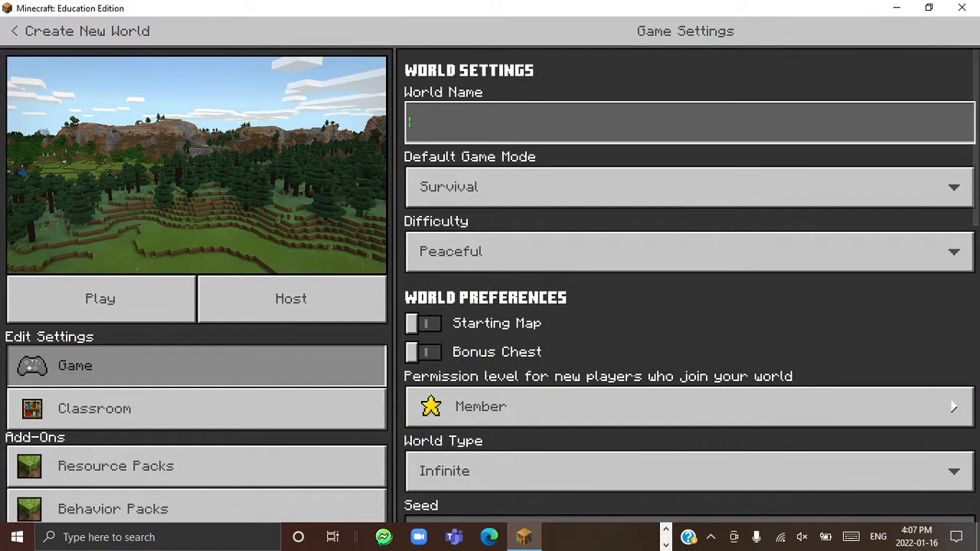
text(Youtube)
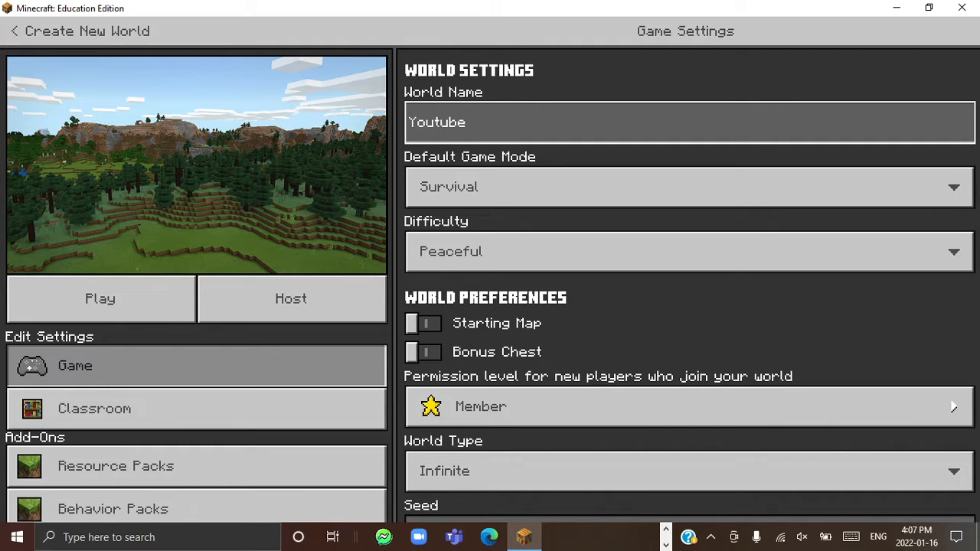
text(World)
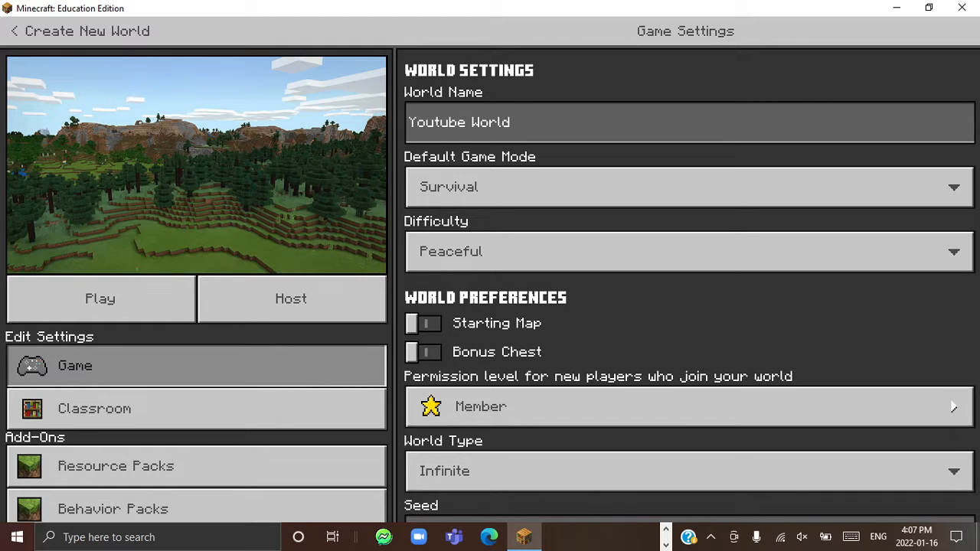
Step: Turn on the Bonus Chest, keeping Survival and Easy, and launch the world
click(422, 351)
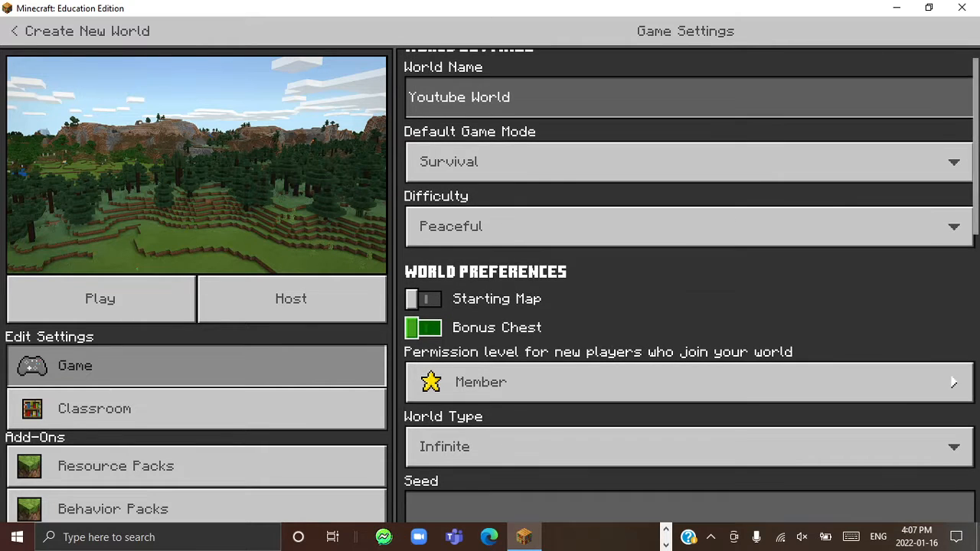
click(685, 226)
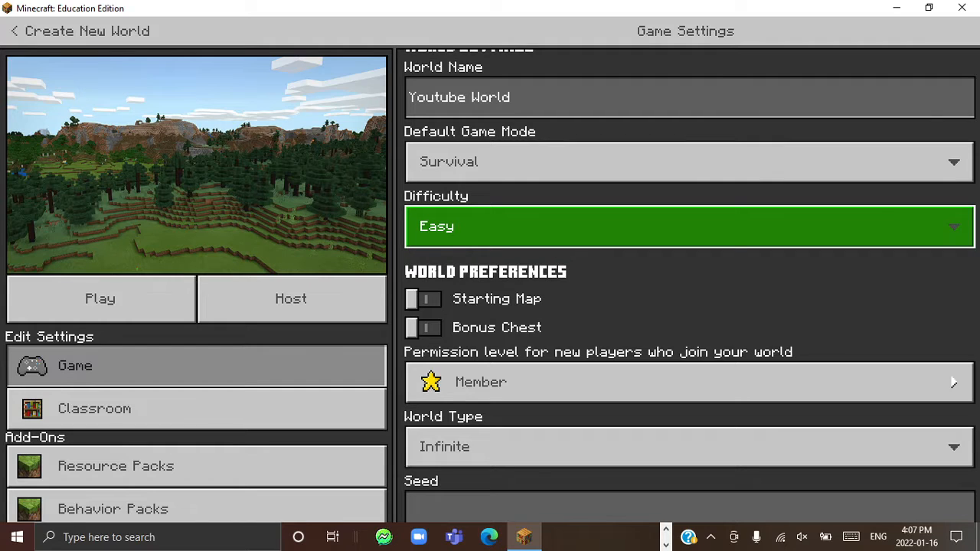
click(423, 328)
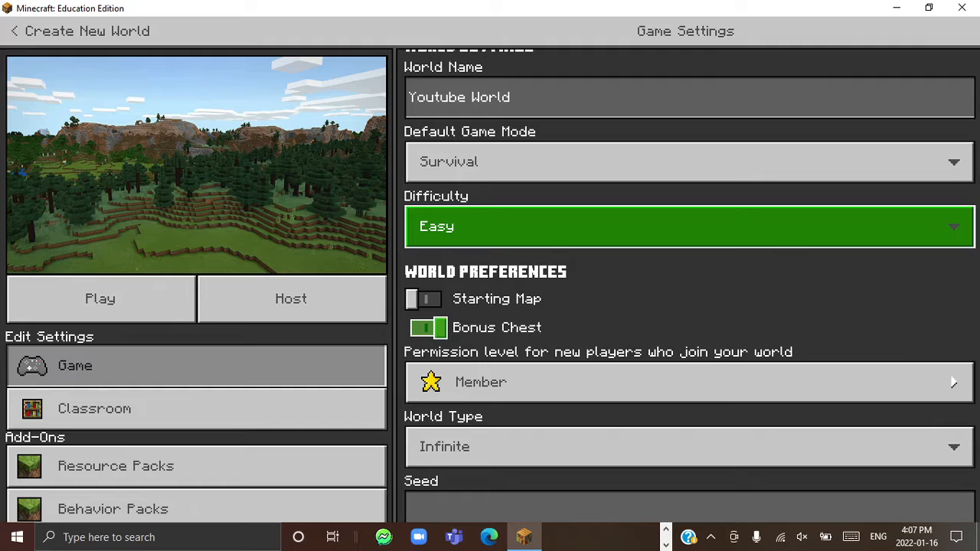
click(100, 298)
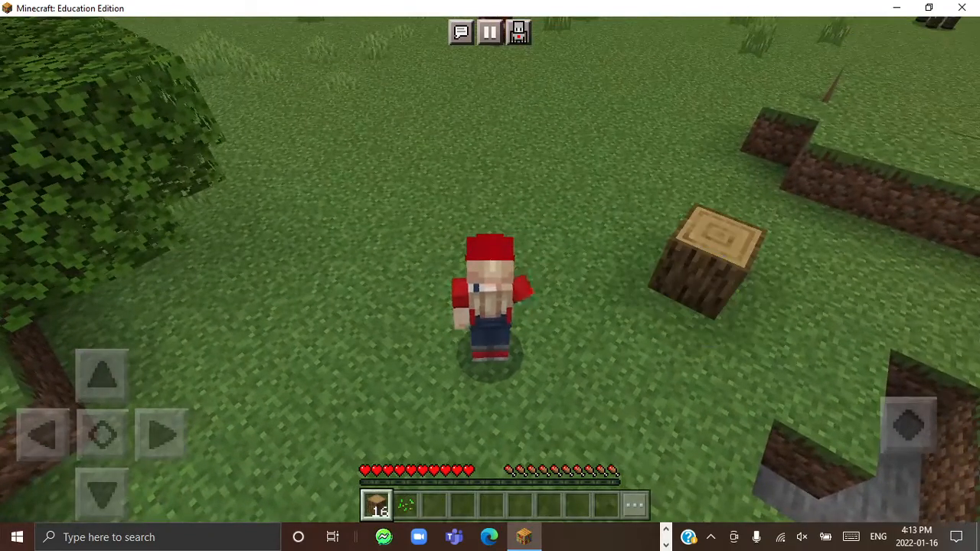
Step: Open the inventory while carrying the 16 logs
click(669, 318)
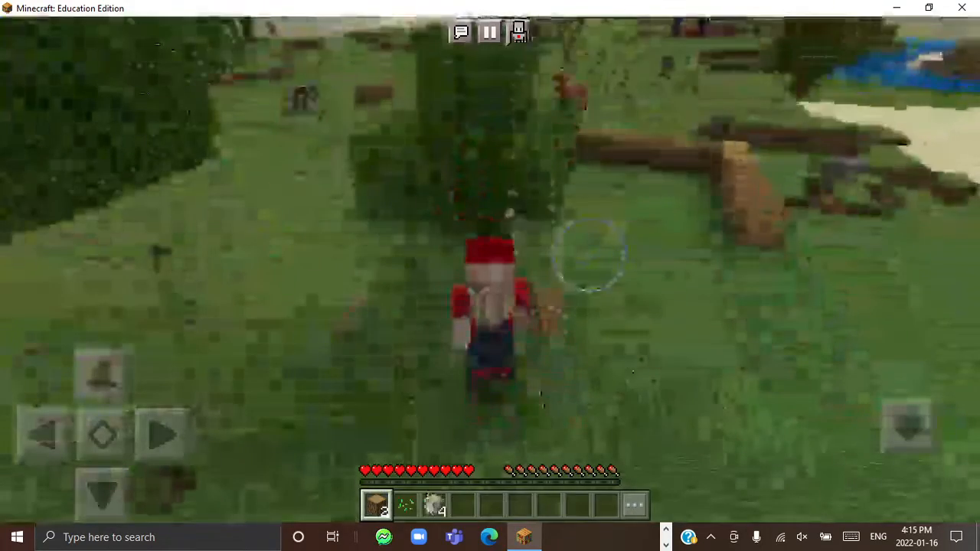
key(e)
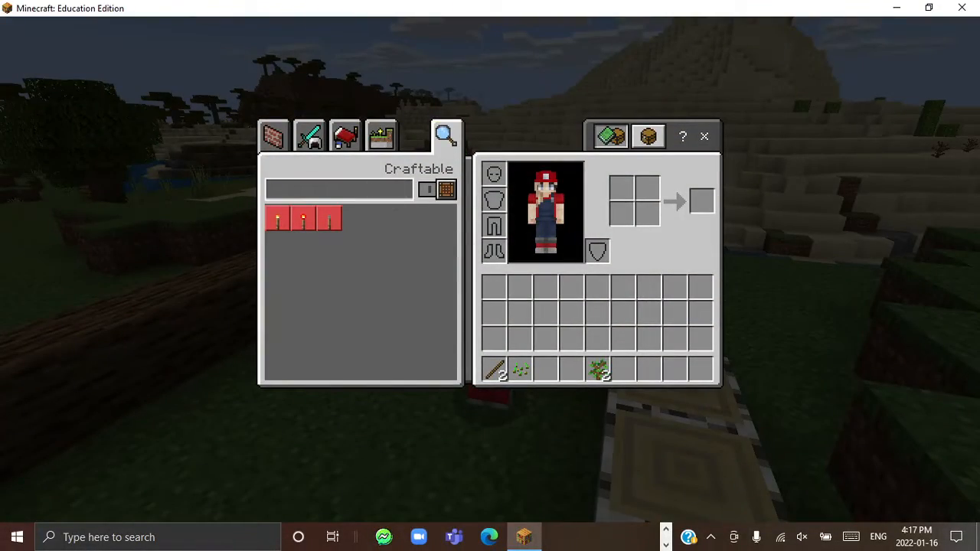
Step: Search the recipe book and switch the filter to All, listing the stairs and slab recipes
text(CRA)
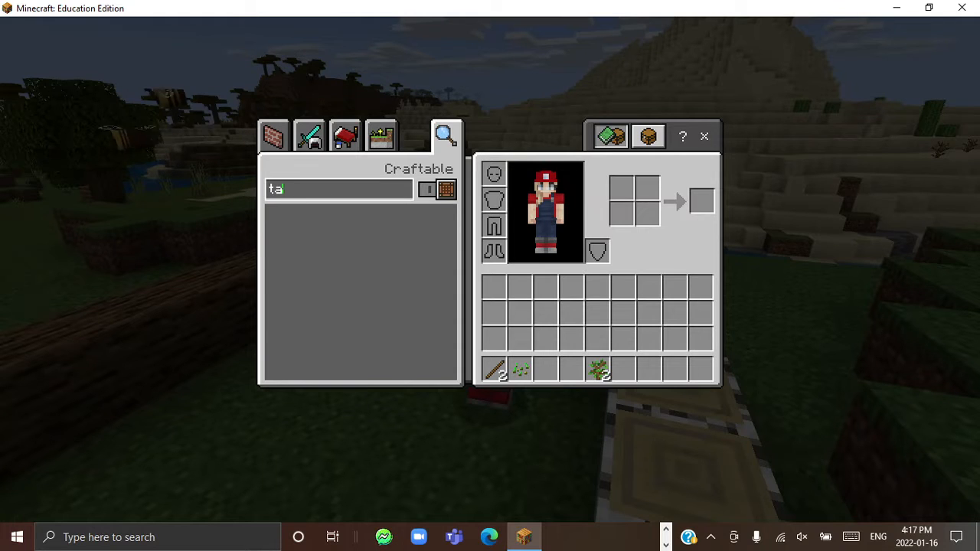
click(346, 136)
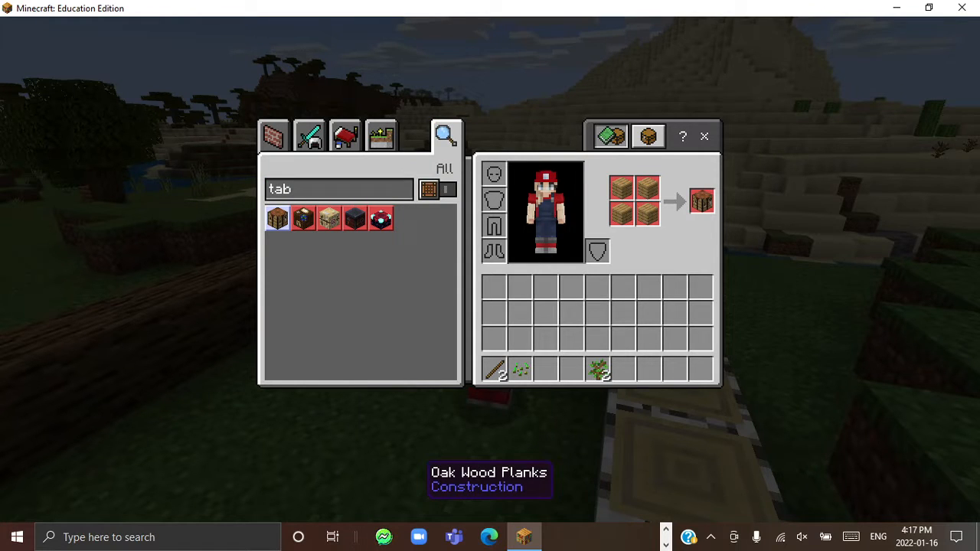
click(704, 136)
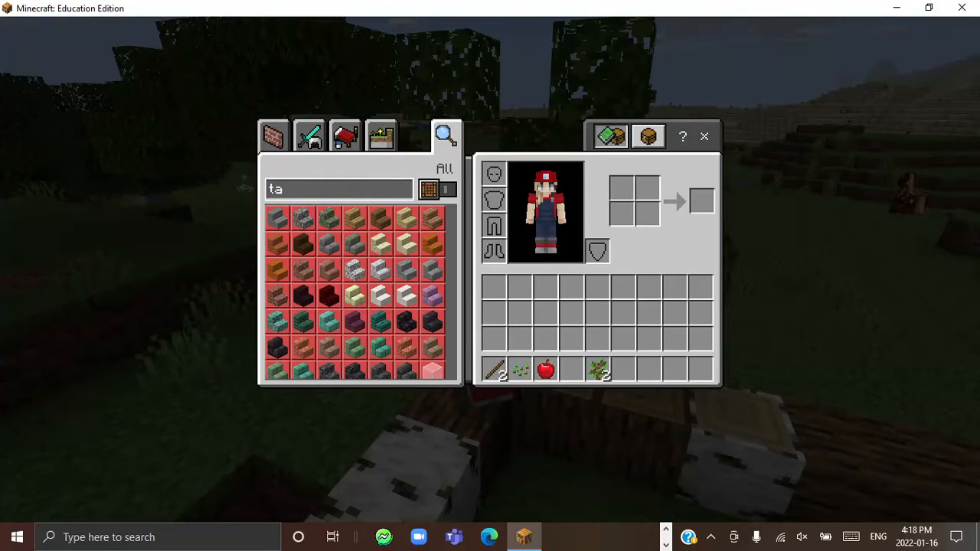
Step: Search the recipe book for 'bed' and 'bleech', which returns nothing
text(bed)
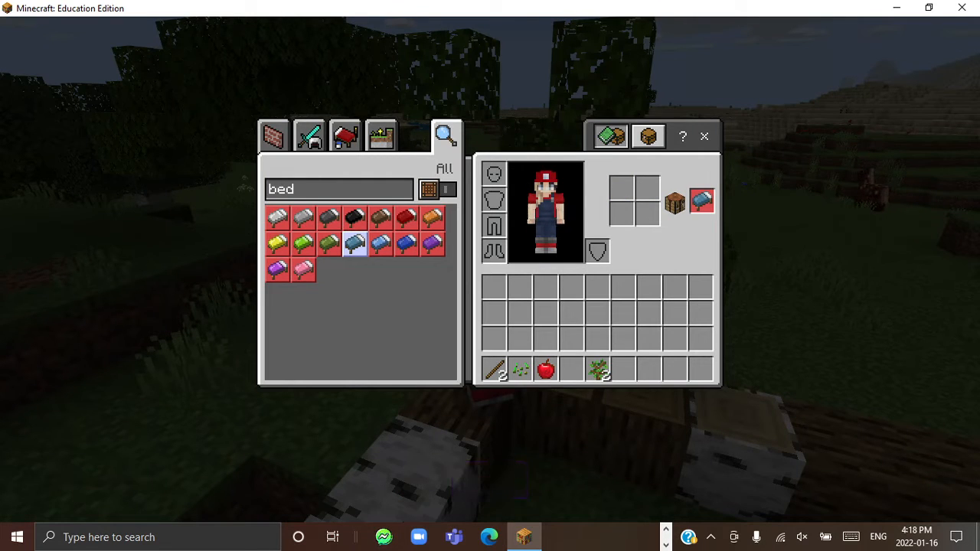
mouse_move(402, 245)
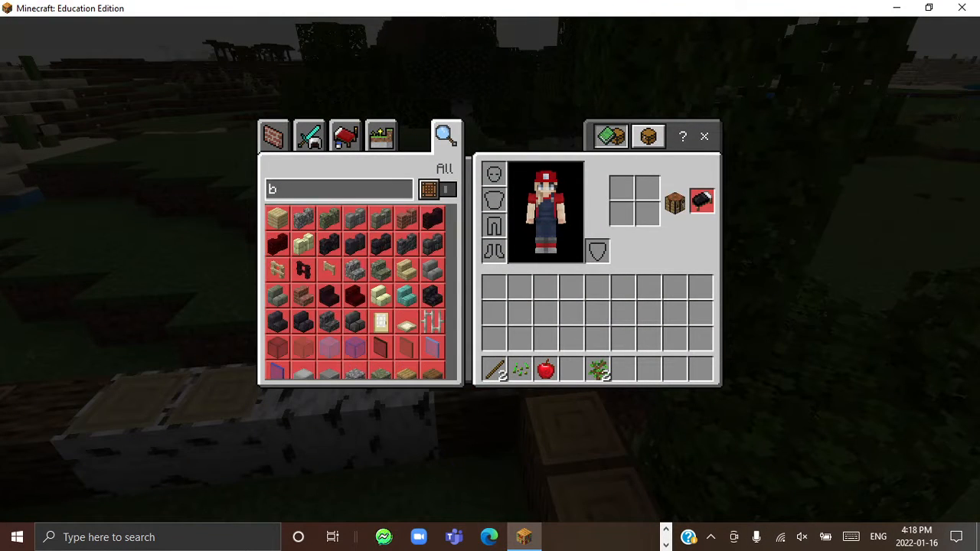
text(lee)
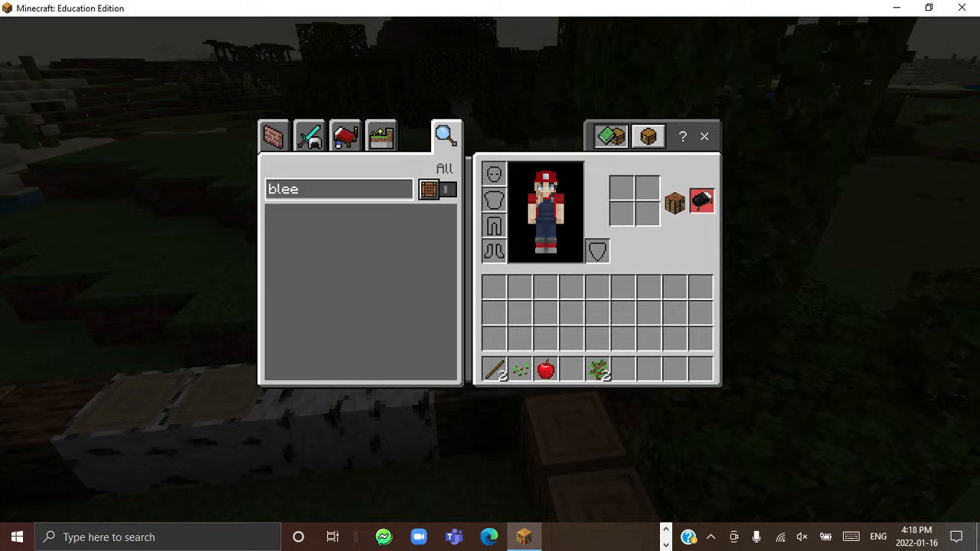
key(Backspace)
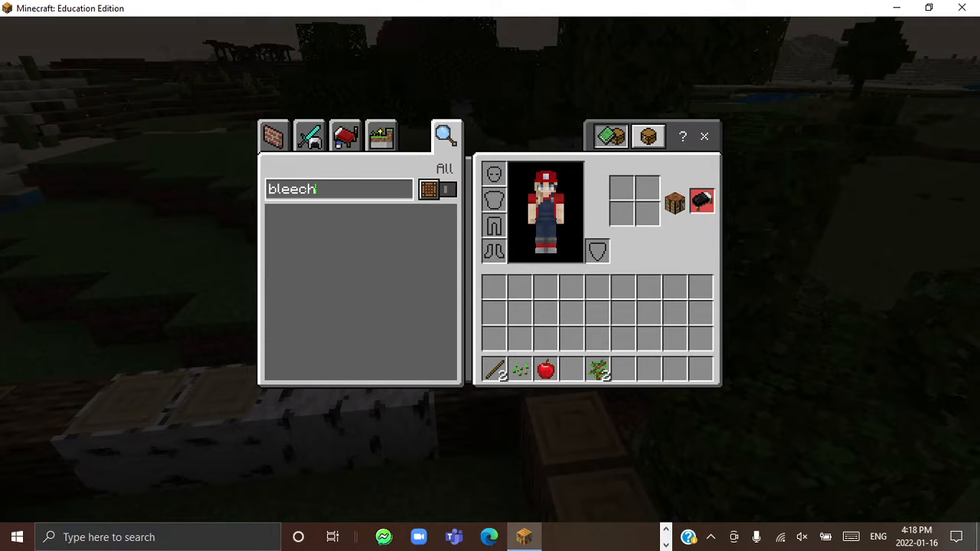
Step: Browse the Equipment, Nature and Items recipe tabs, ending on Nature
click(308, 135)
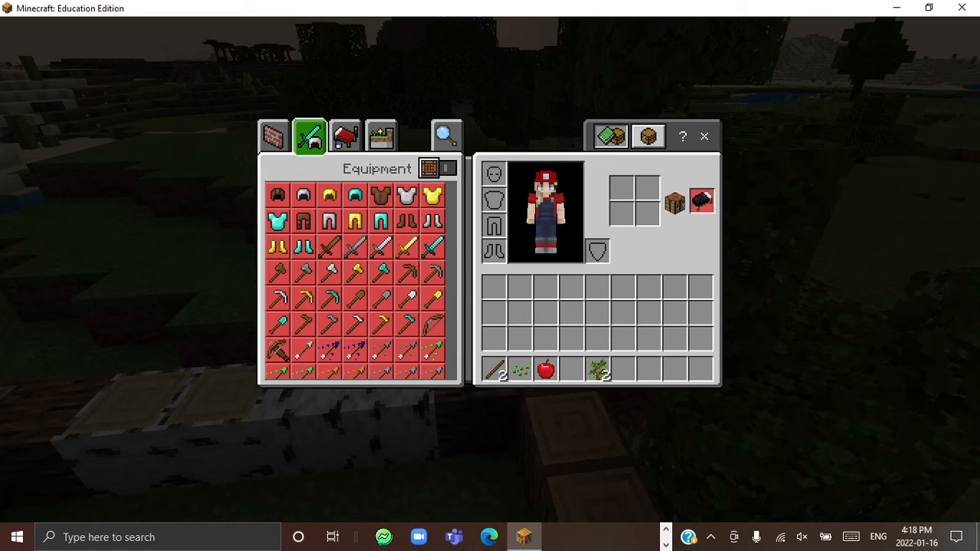
click(446, 136)
text(bleech)
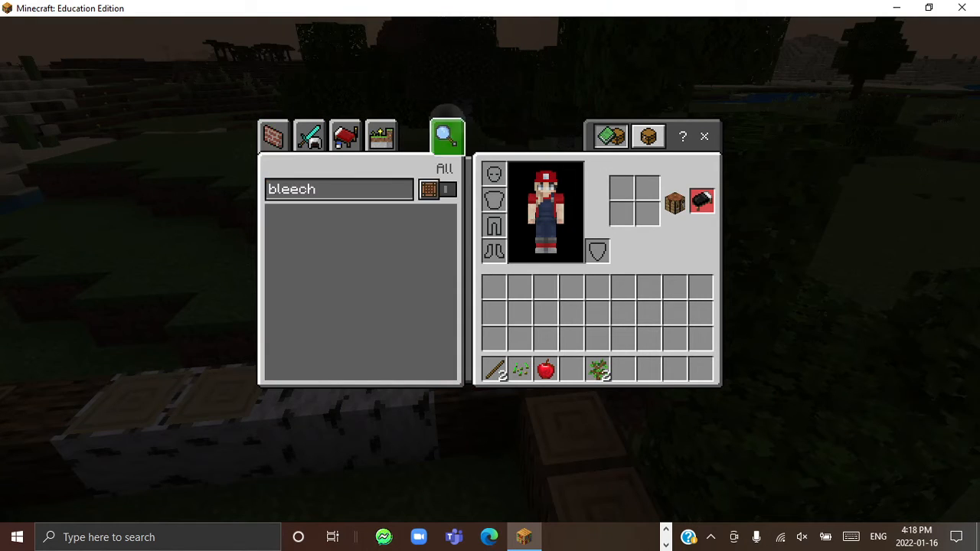
click(378, 137)
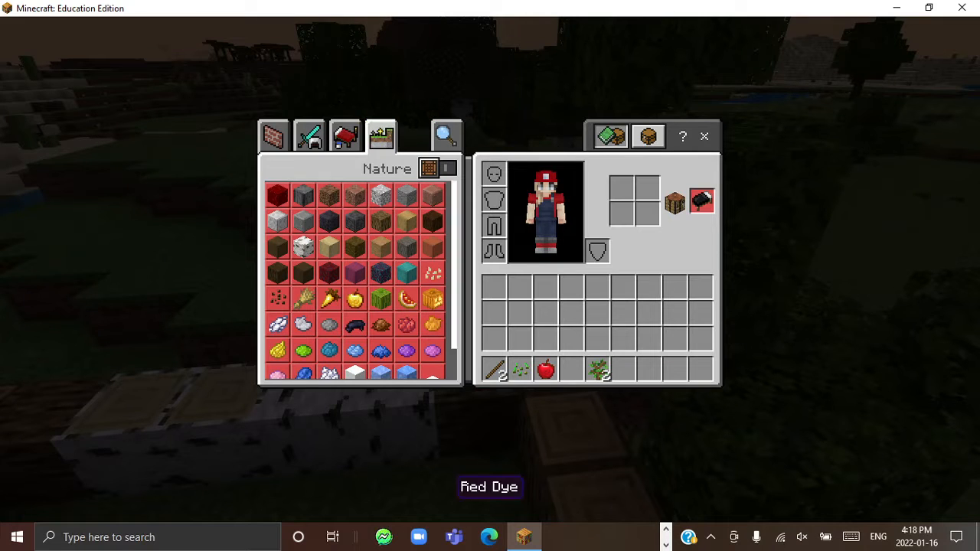
click(308, 135)
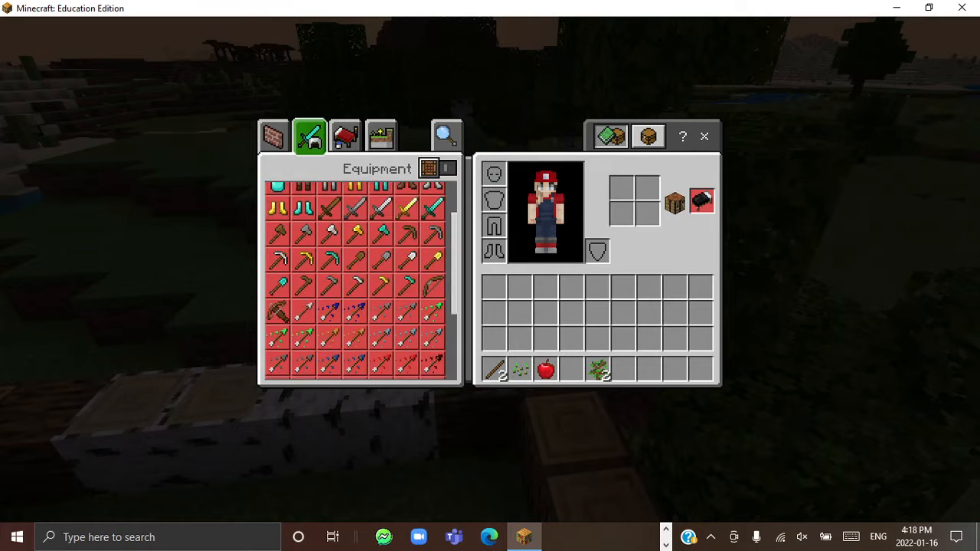
click(342, 136)
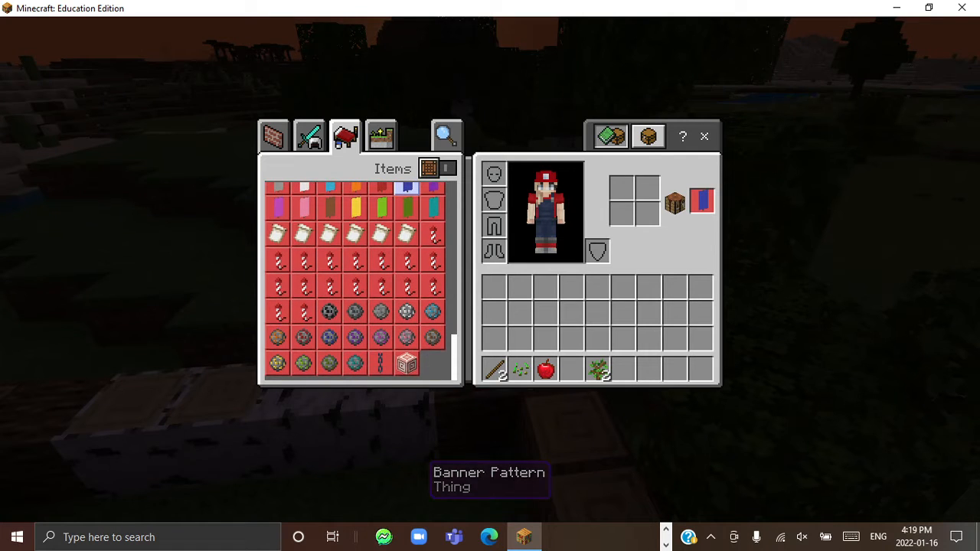
click(378, 137)
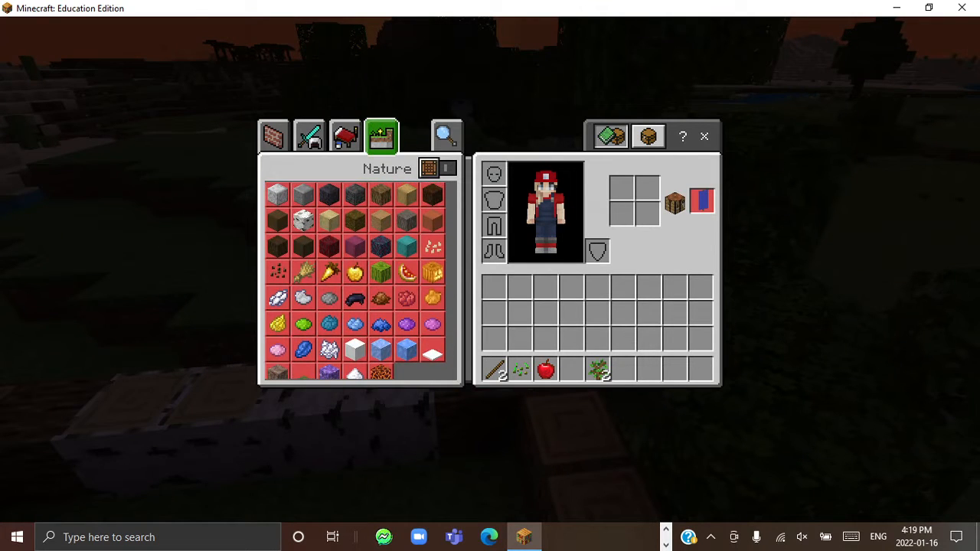
Step: Check the Equipment tab for cake, then scroll through the Construction stairs recipes
click(310, 135)
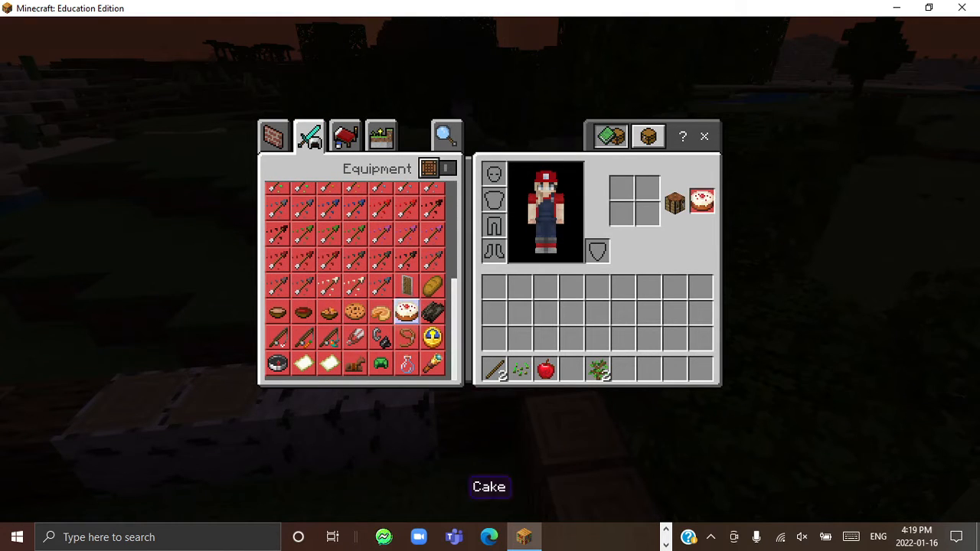
click(273, 136)
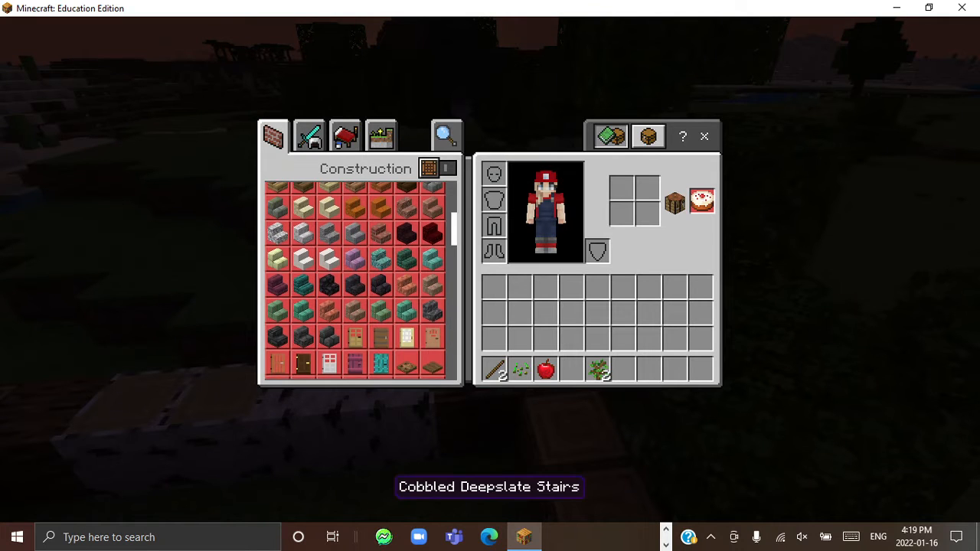
scroll(down, 3)
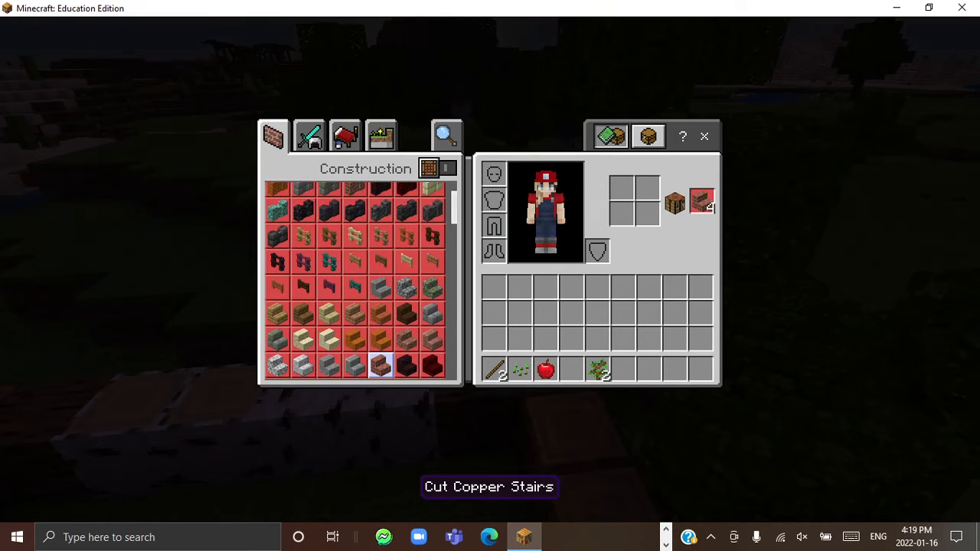
scroll(down, 3)
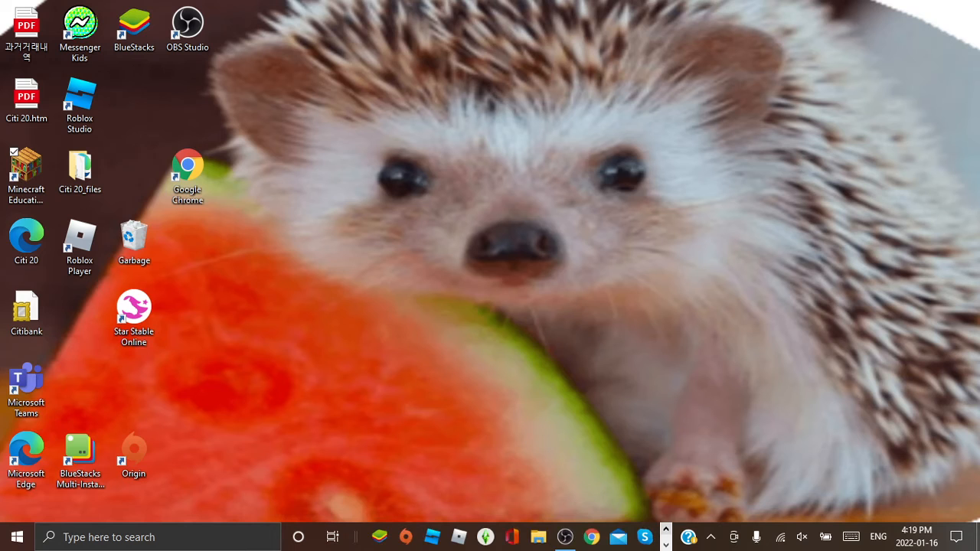
Step: Start OBS Studio from its desktop shortcut
double_click(187, 23)
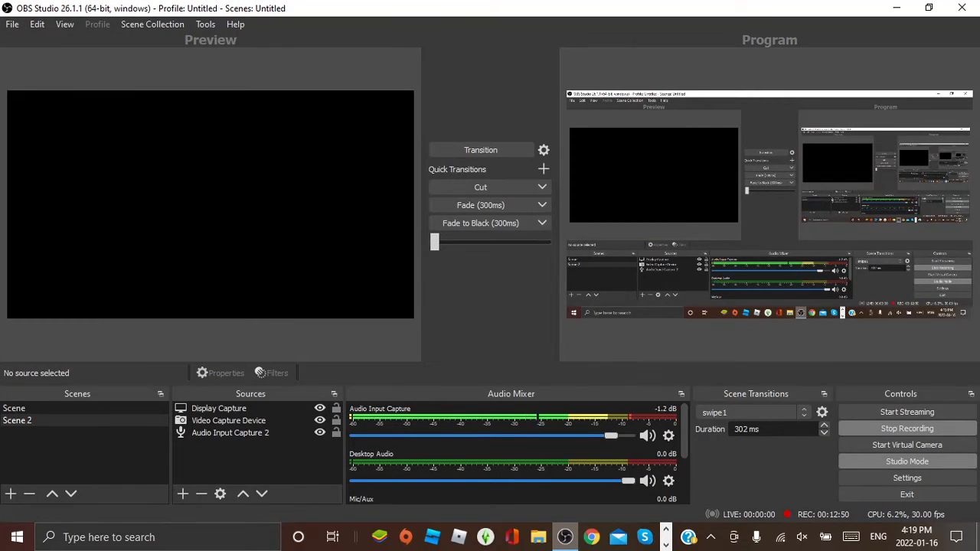